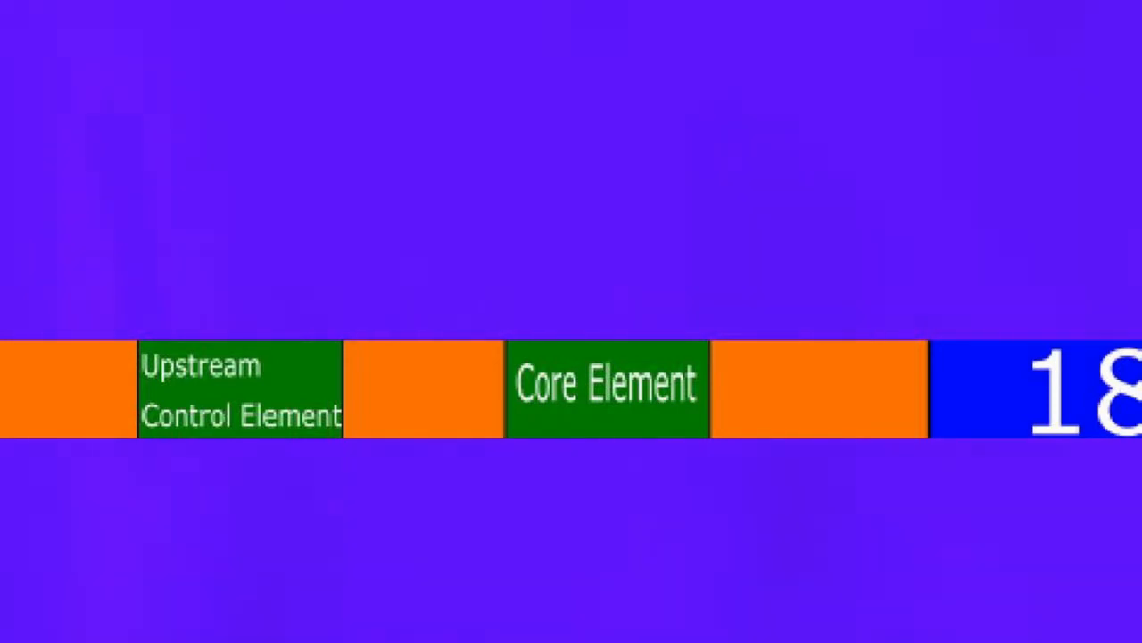
- Advance the animation so a red outline highlights the Core Element box on the promoter strip
click(236, 394)
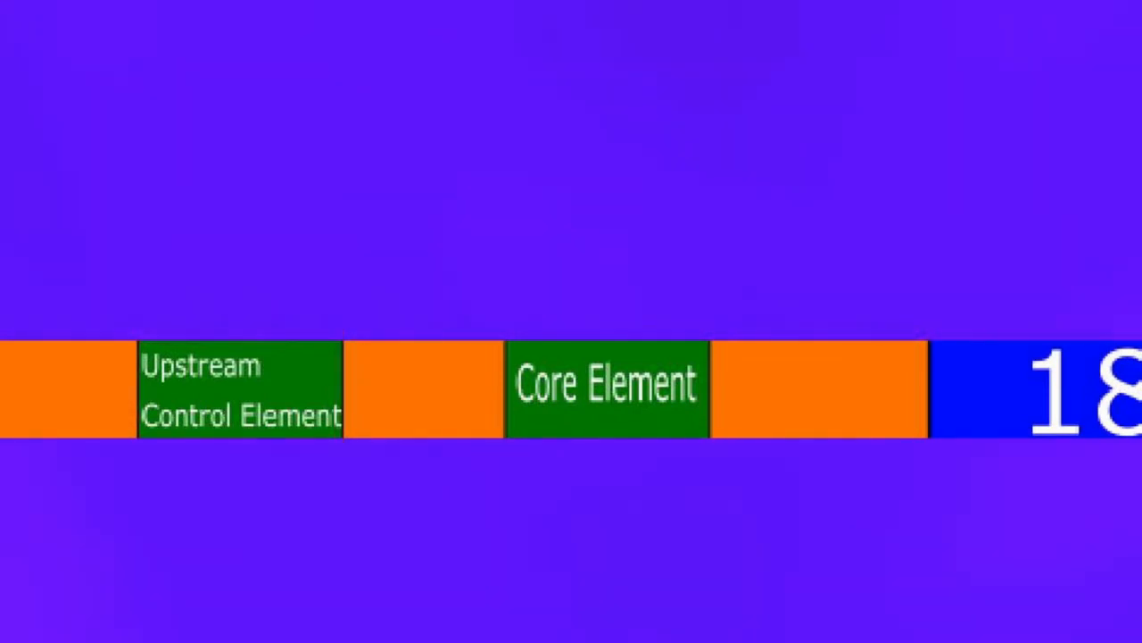
click(607, 389)
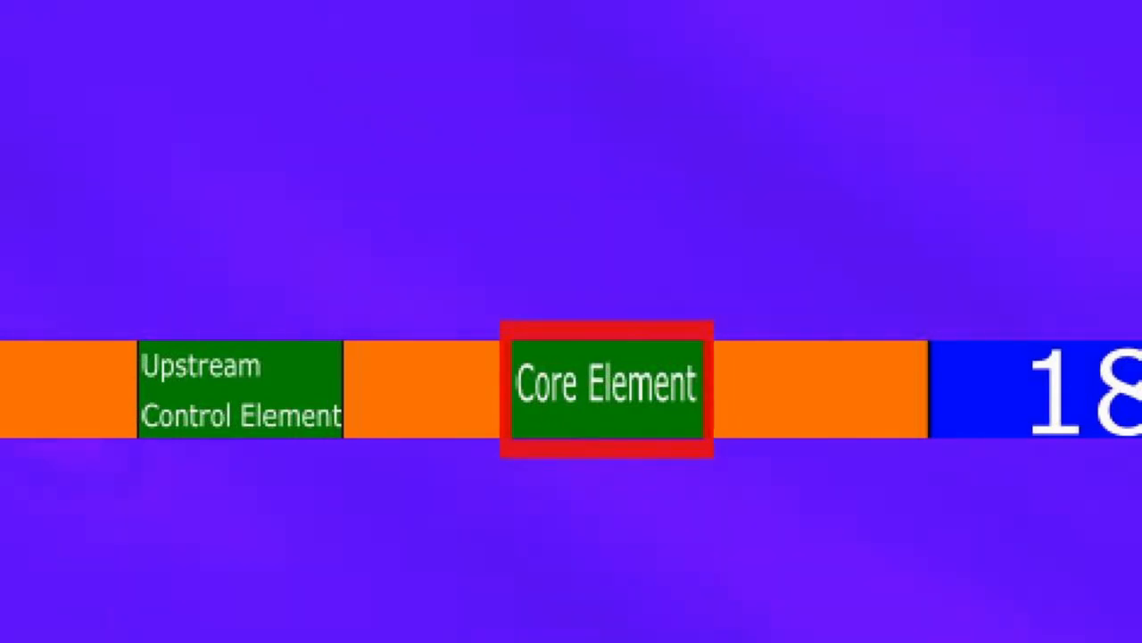